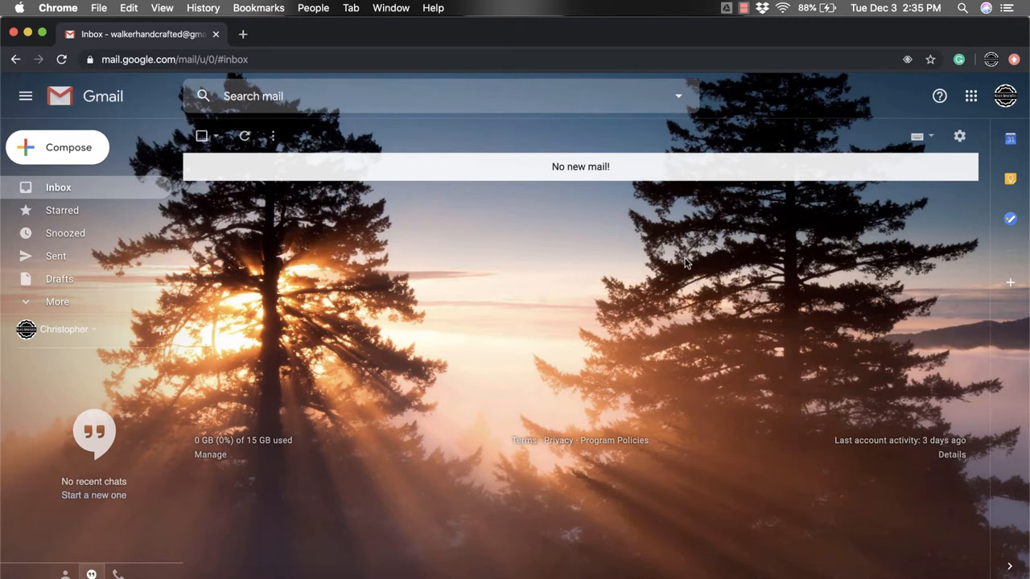
pyautogui.moveTo(295, 237)
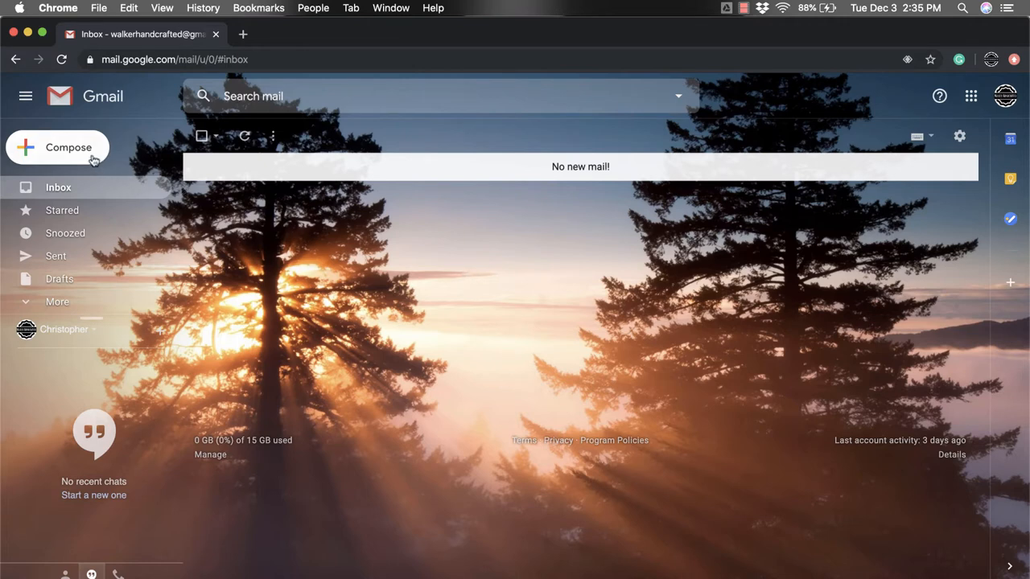
# Step: Open a blank New Message draft in the pop-up compose window
pyautogui.click(69, 147)
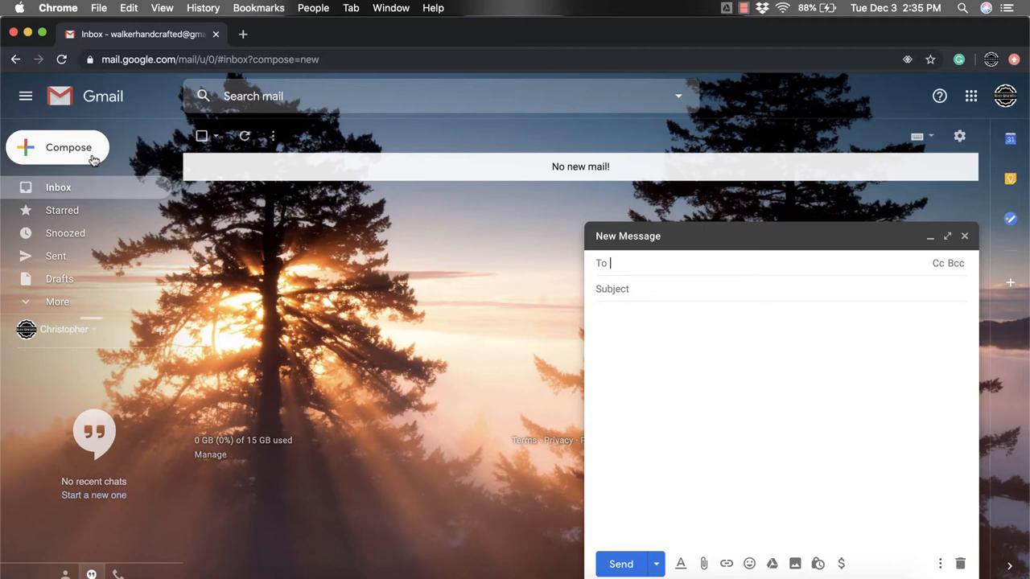
pyautogui.moveTo(643, 231)
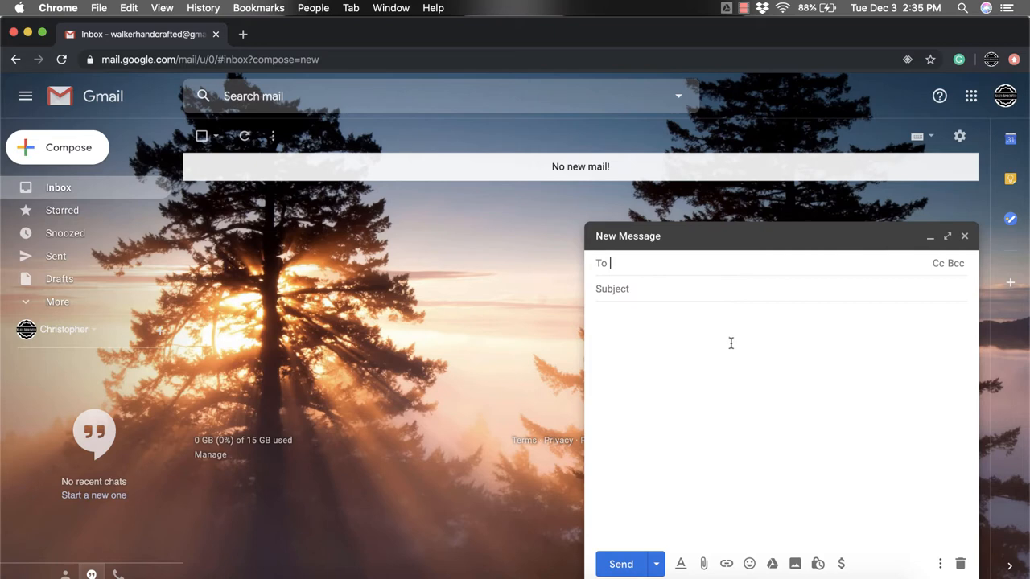
pyautogui.moveTo(762, 521)
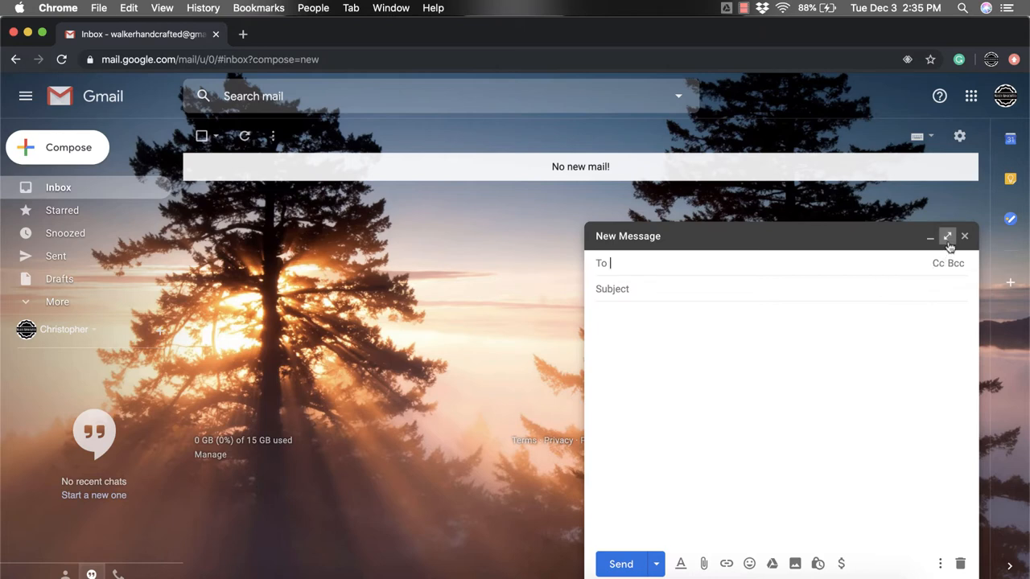
pyautogui.moveTo(948, 236)
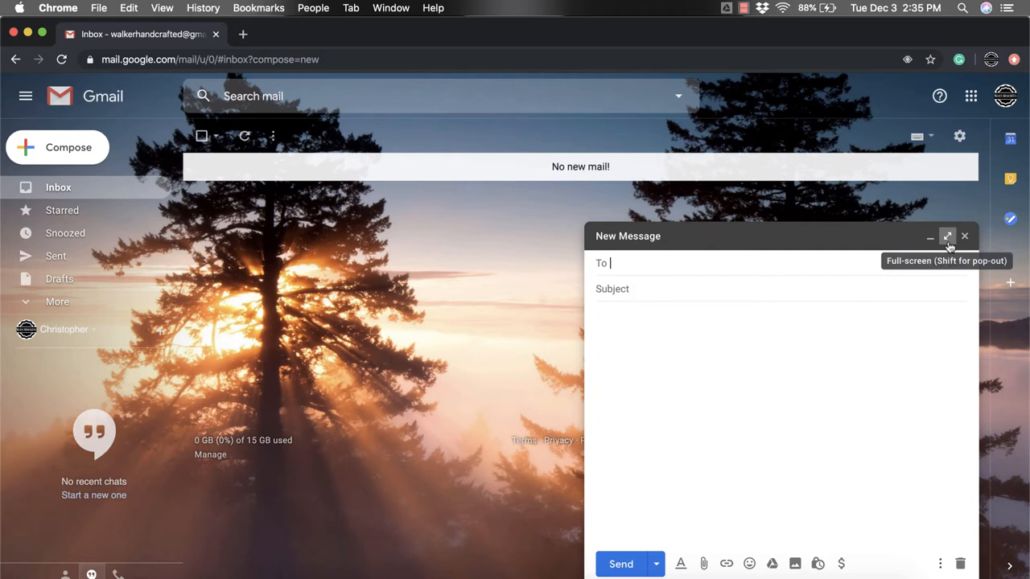
# Step: Enlarge the blank draft to full screen, then exit back to the pop-up view
pyautogui.click(947, 236)
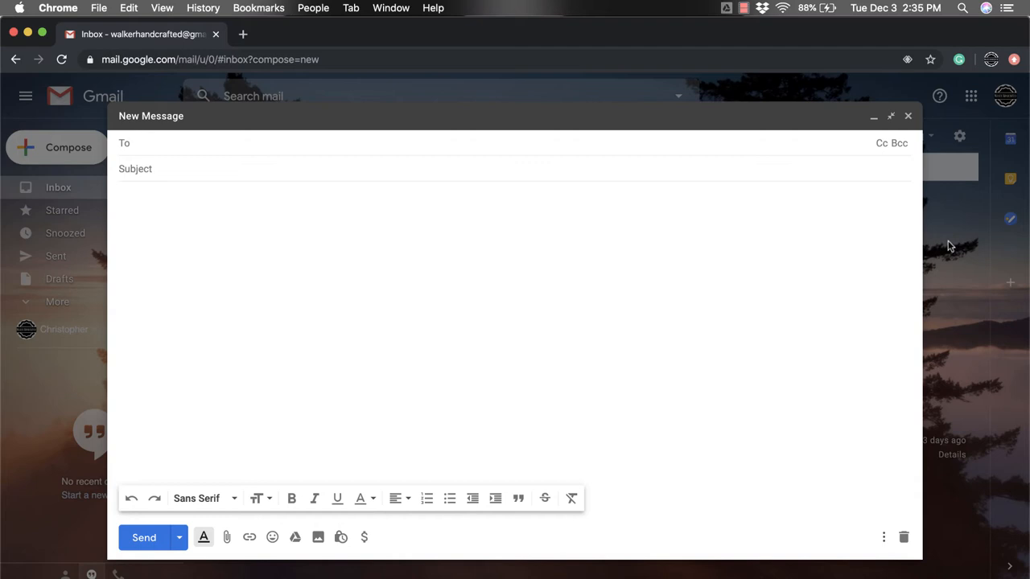
pyautogui.moveTo(895, 129)
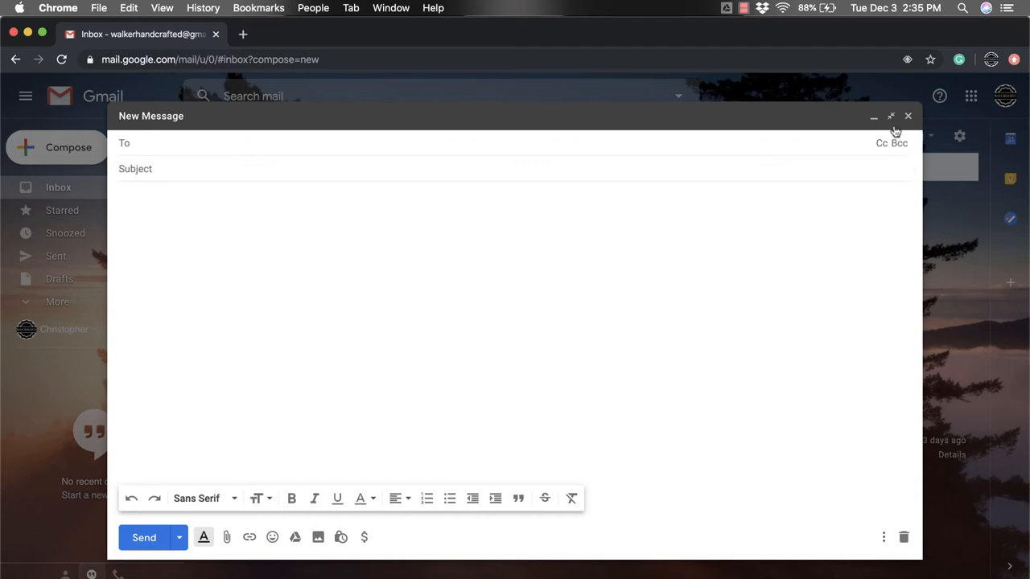
pyautogui.moveTo(891, 116)
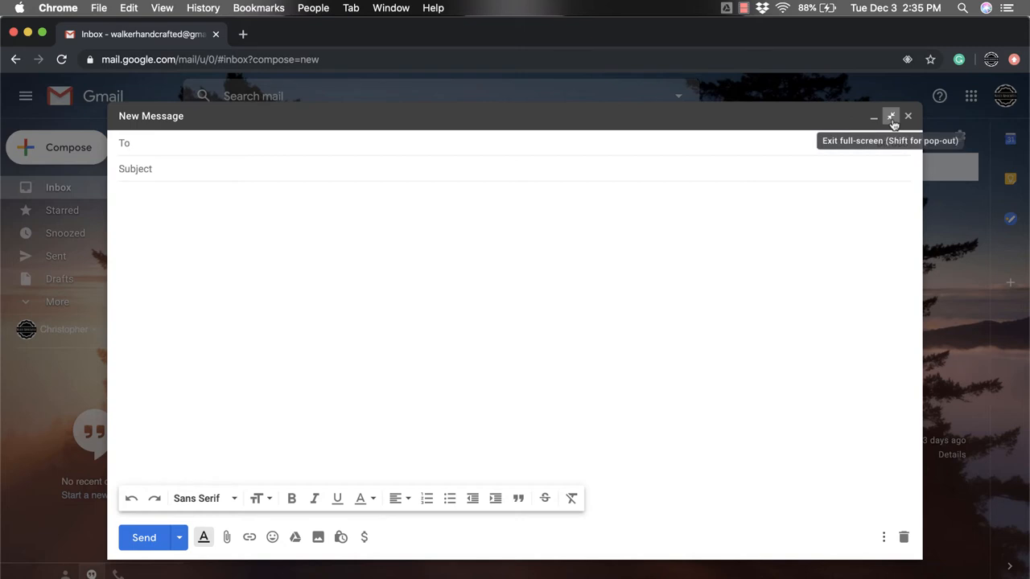
pyautogui.click(890, 115)
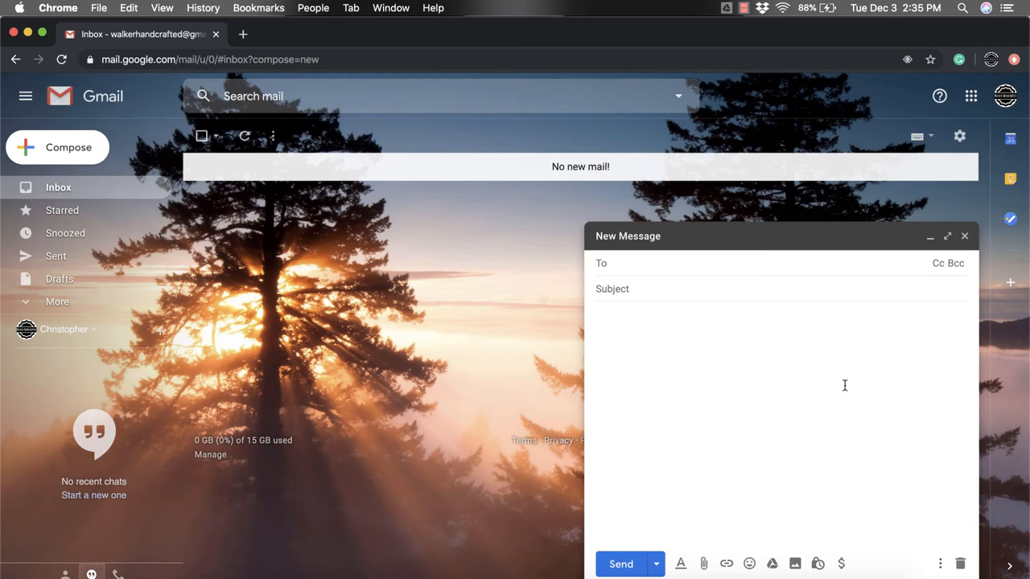
pyautogui.moveTo(887, 491)
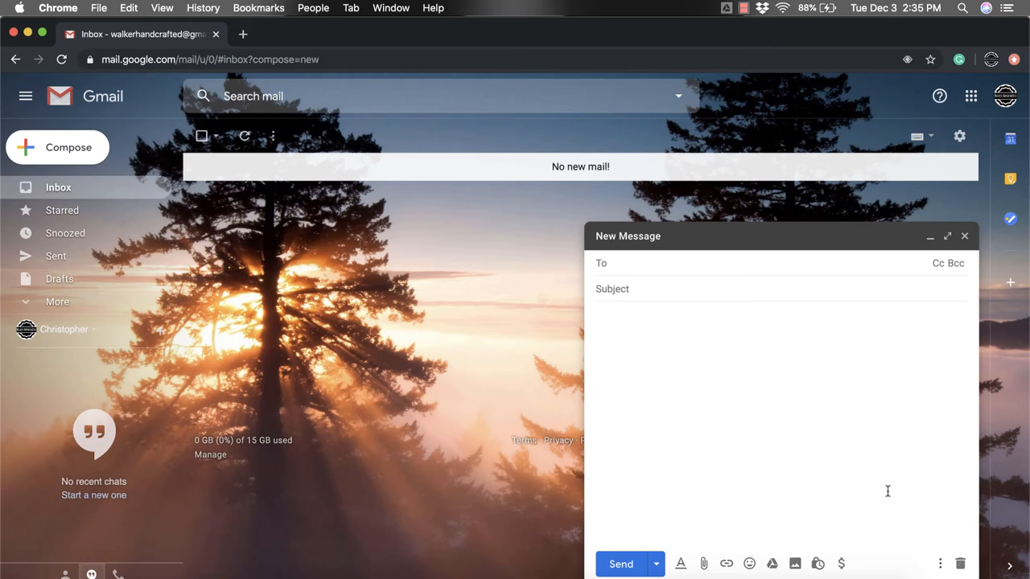
pyautogui.moveTo(939, 564)
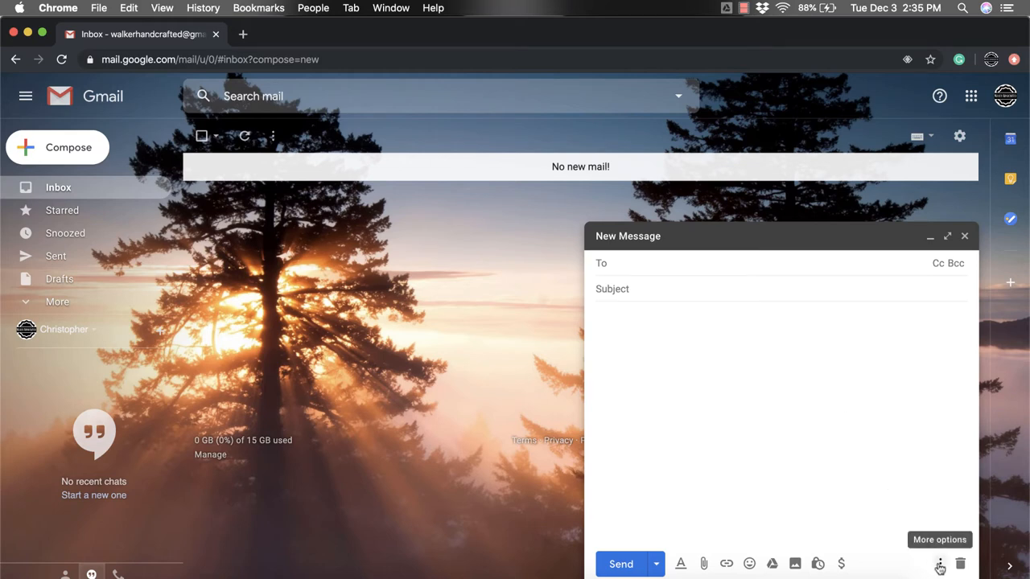
# Step: Turn on 'Default to full-screen' from the draft's More options menu
pyautogui.click(938, 563)
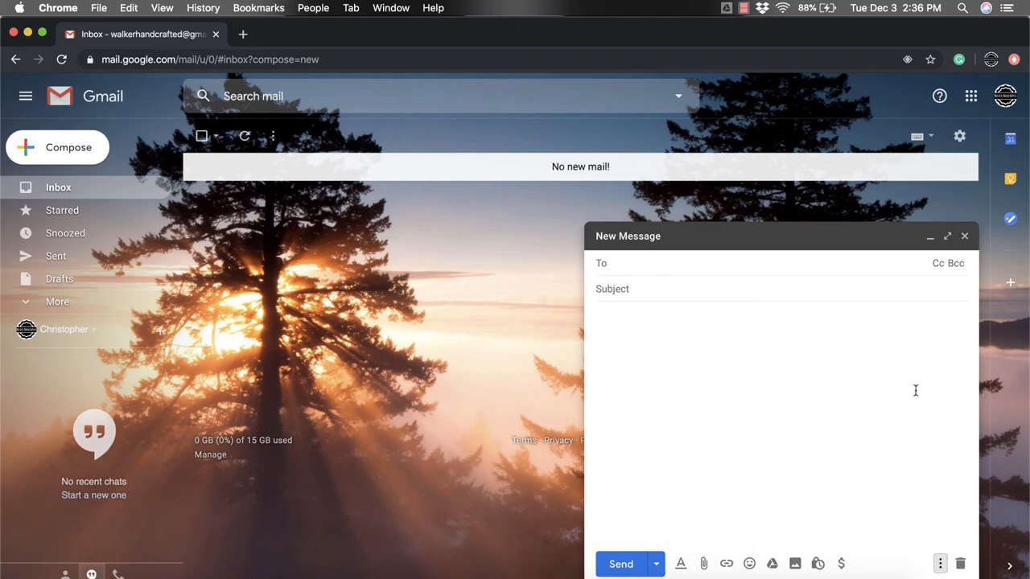
# Step: Close the empty draft and start a new message, which opens full-screen
pyautogui.click(965, 236)
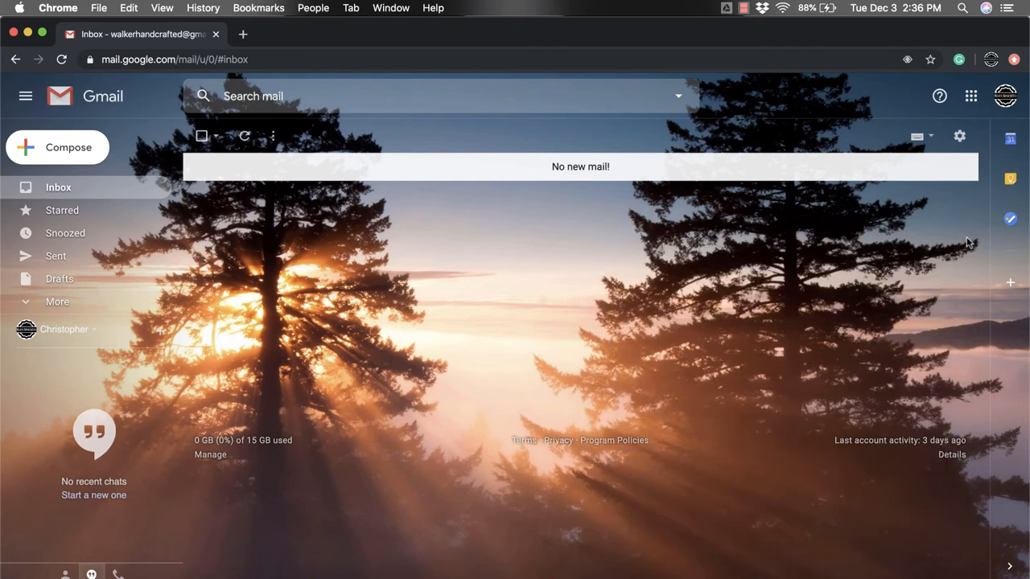
pyautogui.moveTo(269, 258)
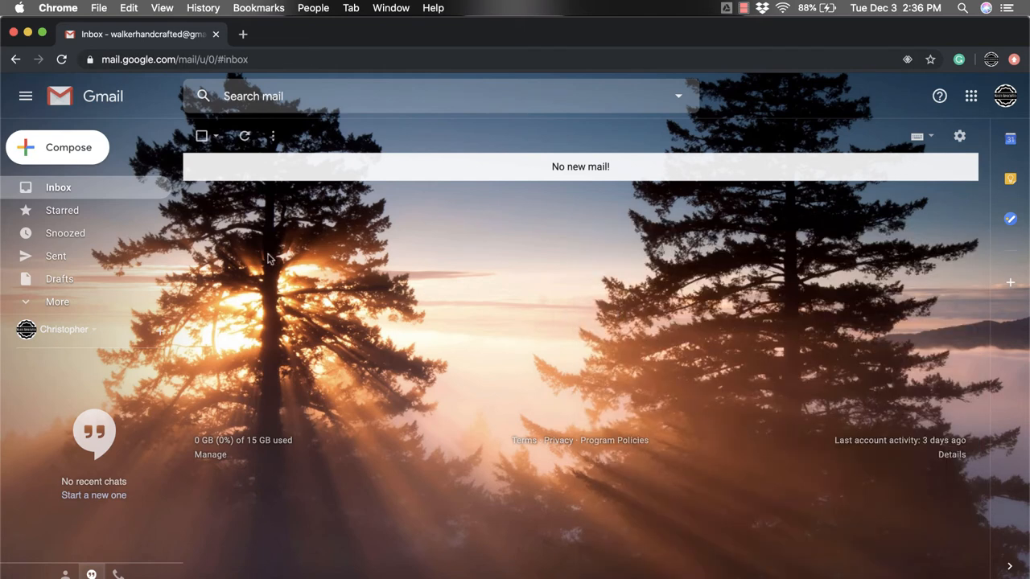
pyautogui.click(57, 147)
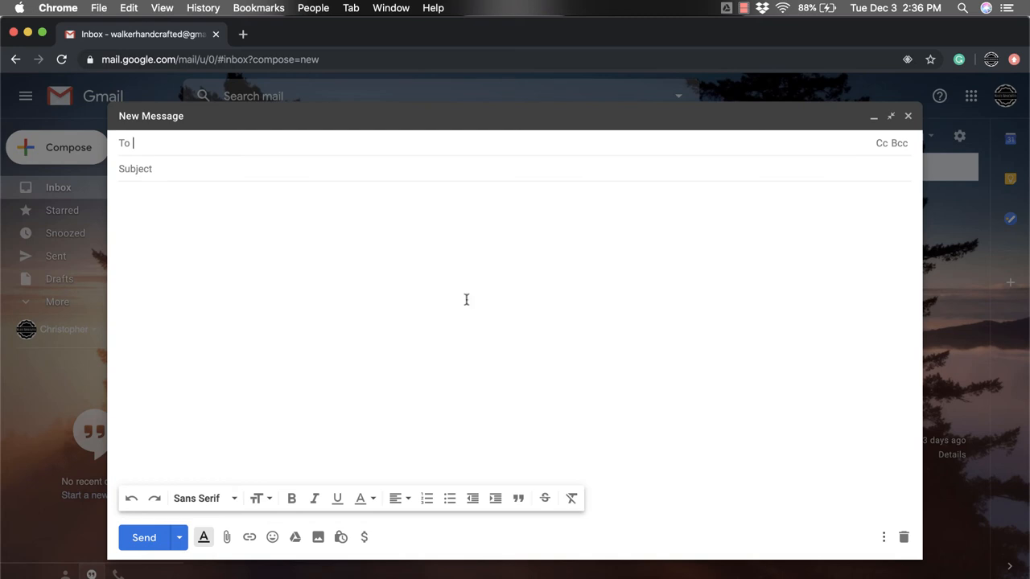
pyautogui.moveTo(884, 538)
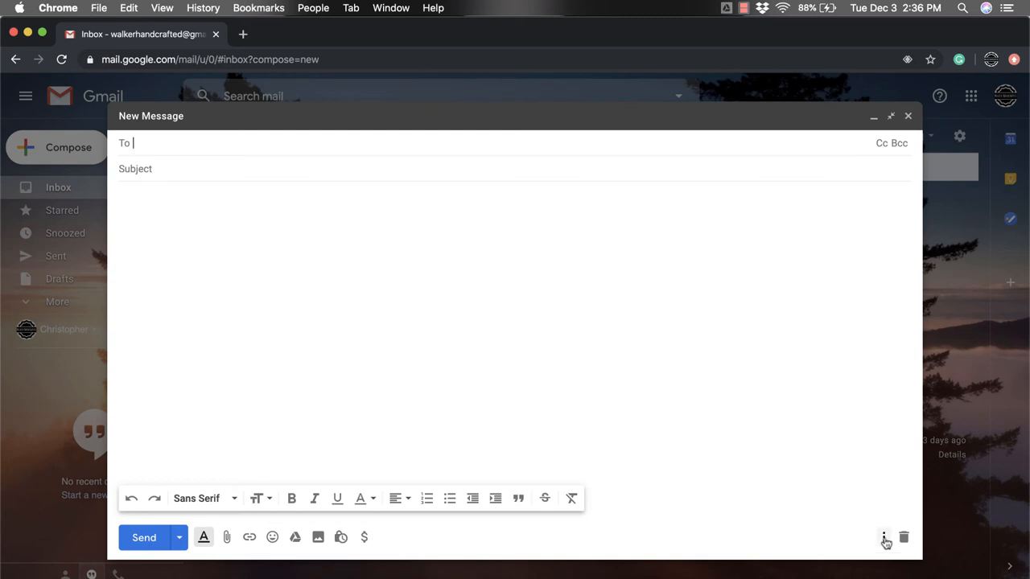
# Step: Uncheck 'Default to full-screen', close the draft, and start a new pop-up message
pyautogui.click(884, 537)
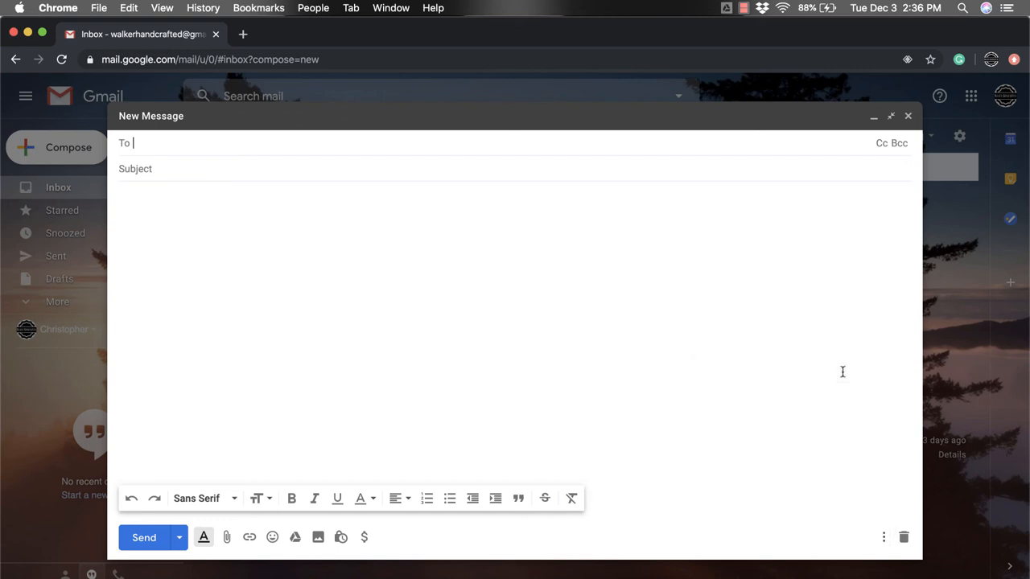
pyautogui.click(908, 115)
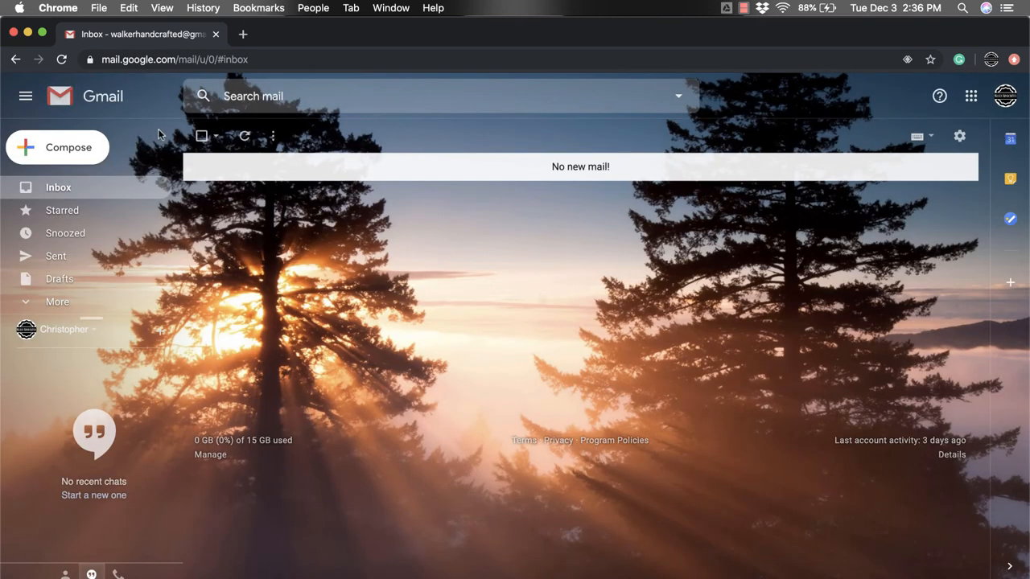
pyautogui.click(57, 147)
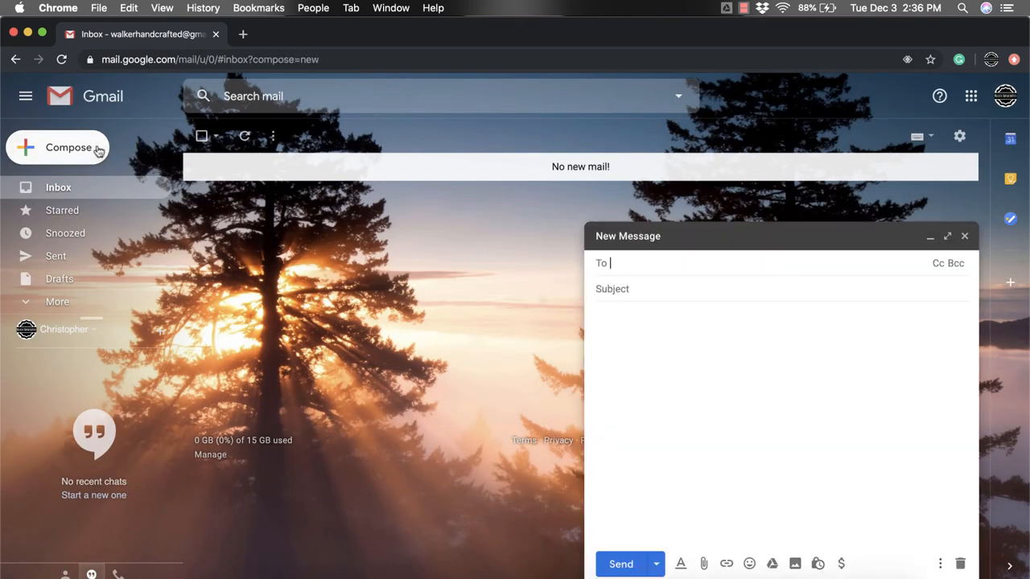